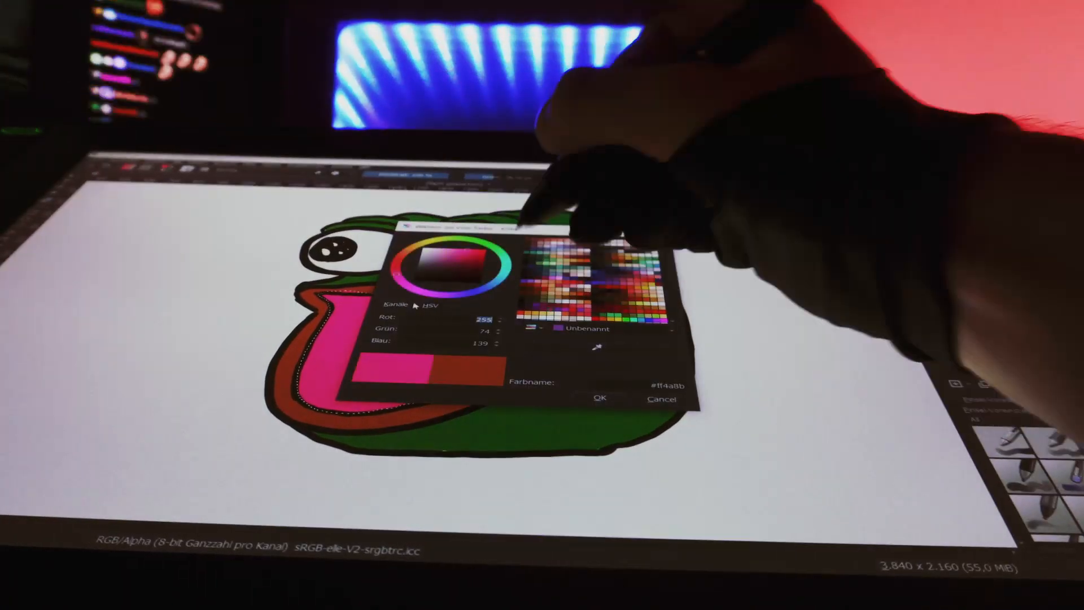
- Confirm pink RGB 255, 74, 139 as the painting colour for the mouth
click(599, 399)
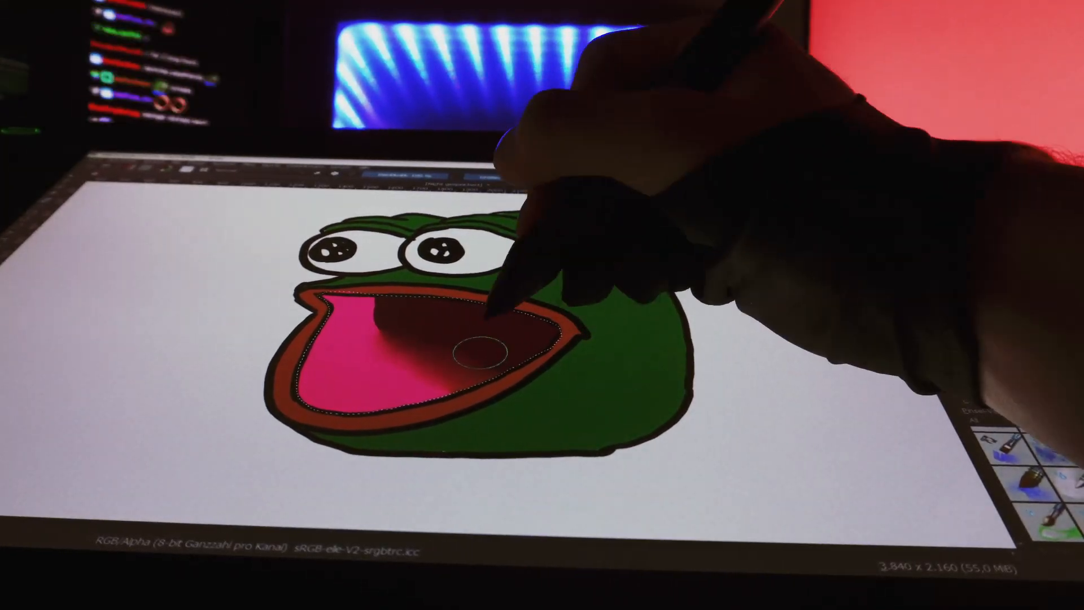